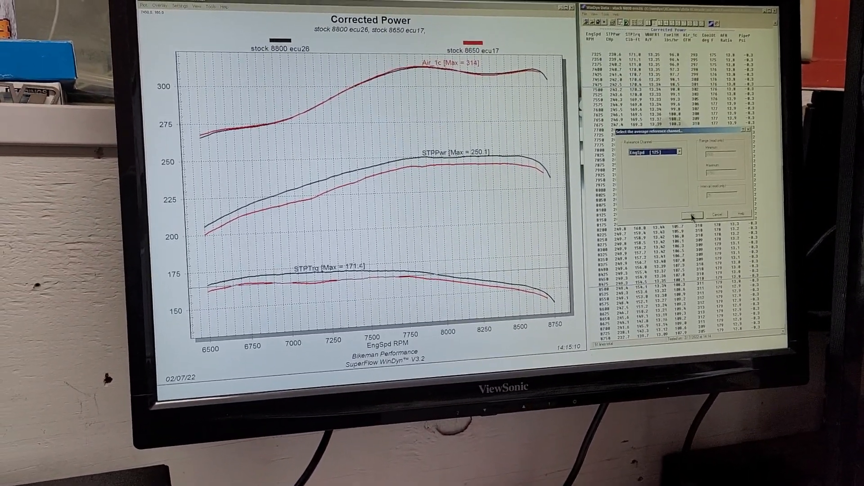
# Step: Confirm EngSpd as the averaging reference channel, bringing up the Save average file dialog
pyautogui.click(692, 214)
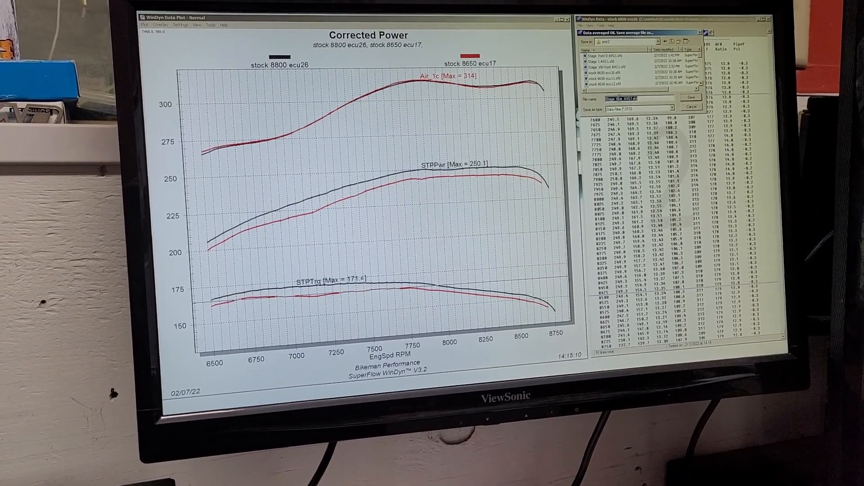